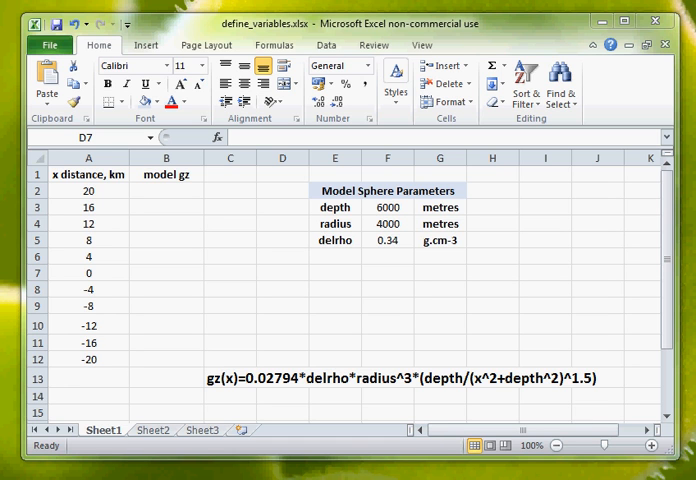
{"action": "mouse_move", "coordinate": [224, 397]}
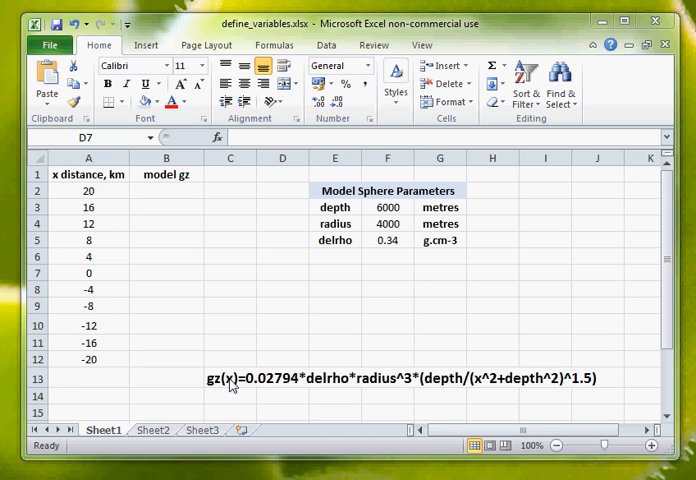
{"action": "mouse_move", "coordinate": [422, 413]}
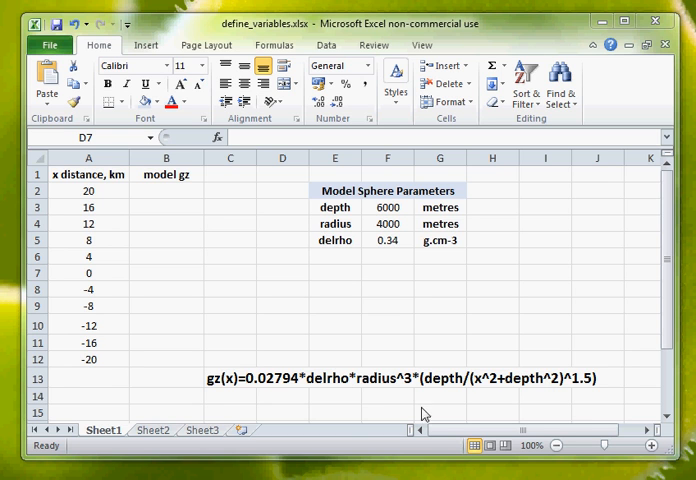
{"action": "mouse_move", "coordinate": [355, 398]}
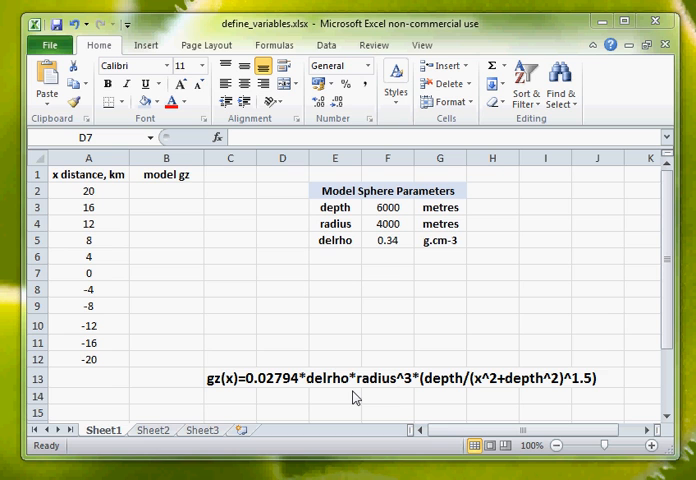
{"action": "mouse_move", "coordinate": [338, 388]}
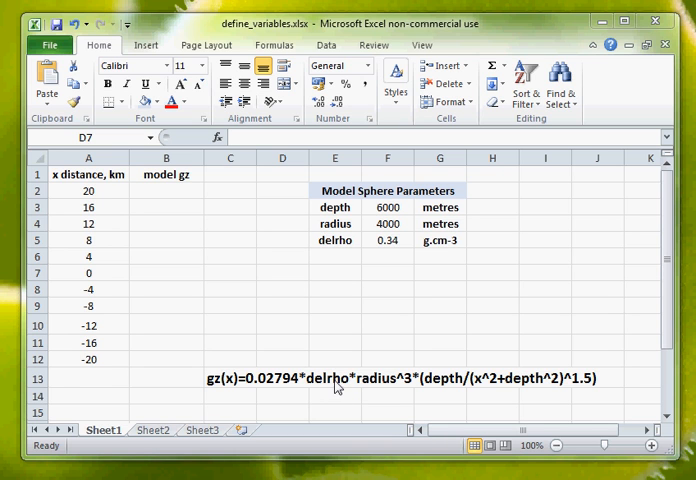
{"action": "mouse_move", "coordinate": [370, 410]}
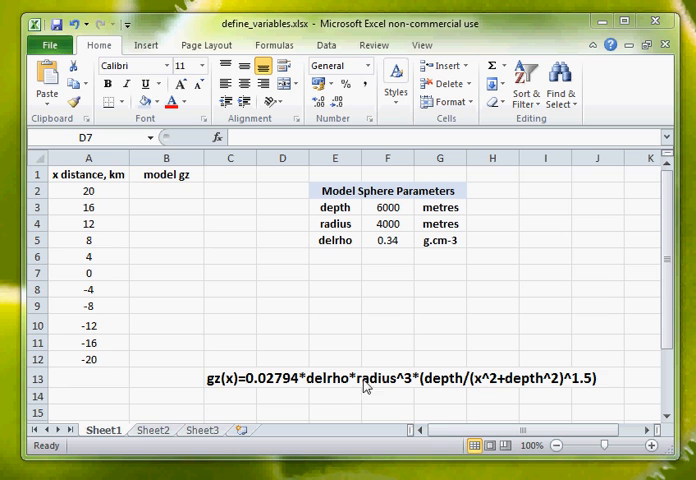
{"action": "mouse_move", "coordinate": [433, 389]}
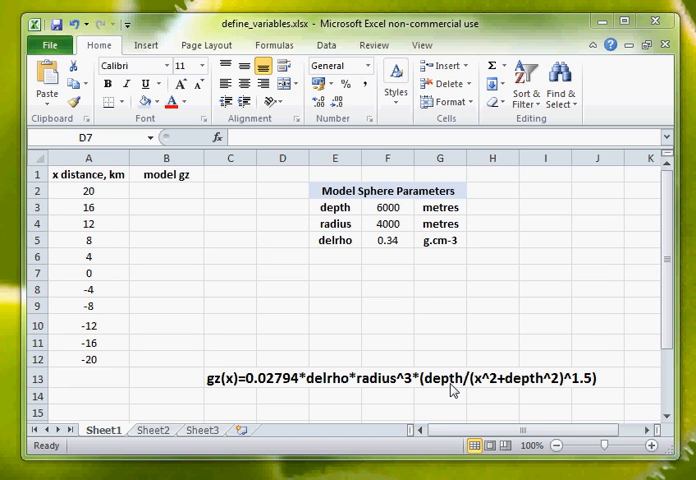
{"action": "mouse_move", "coordinate": [345, 364]}
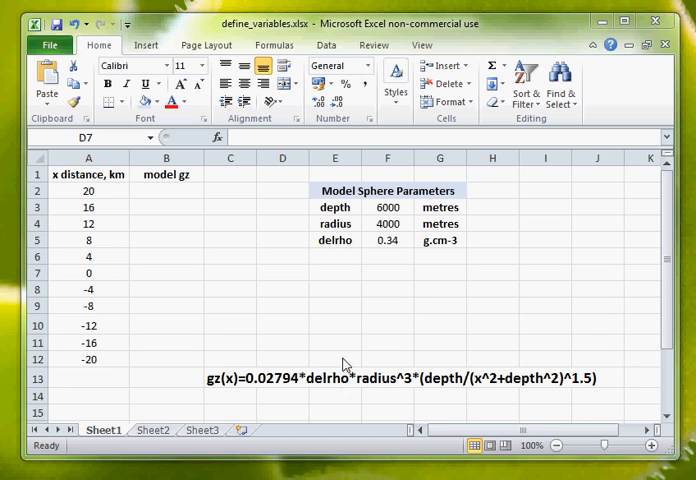
{"action": "mouse_move", "coordinate": [330, 231]}
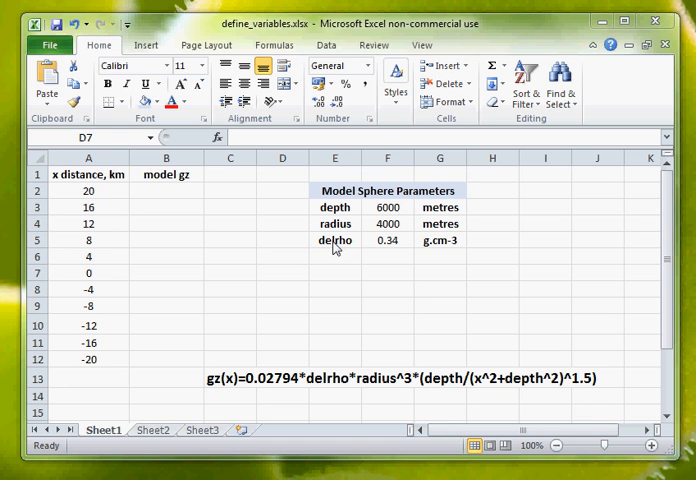
{"action": "mouse_move", "coordinate": [437, 213]}
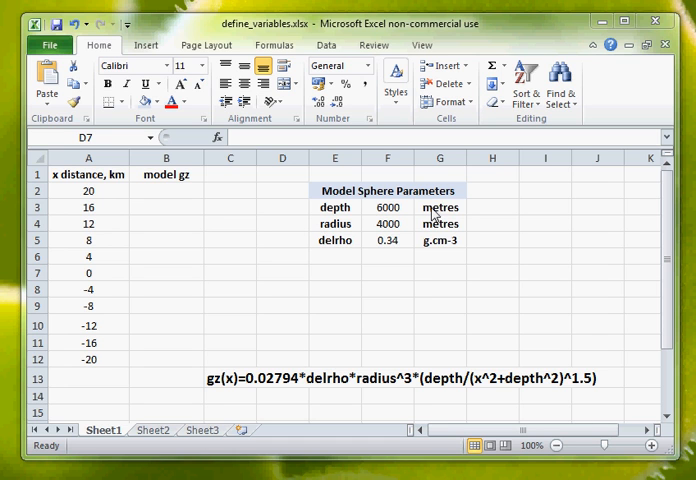
{"action": "mouse_move", "coordinate": [447, 252]}
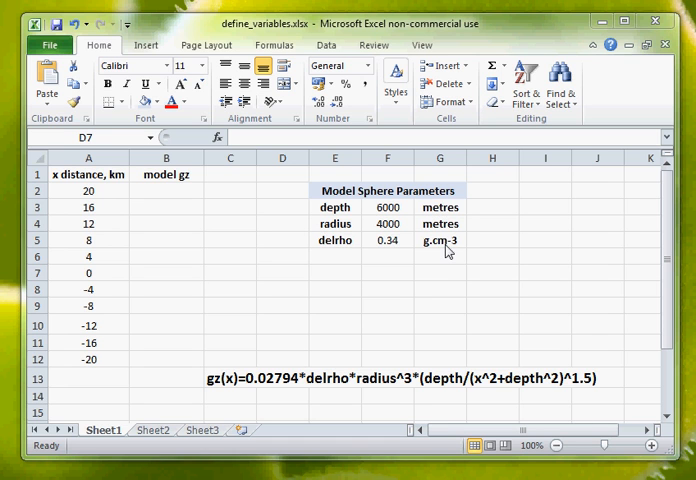
{"action": "mouse_move", "coordinate": [396, 215]}
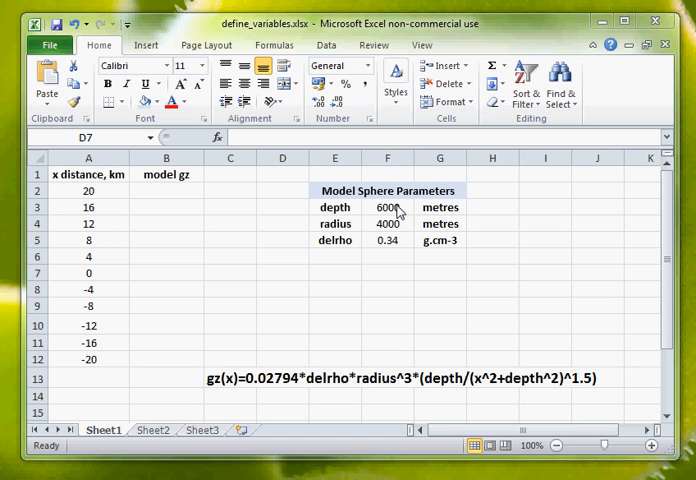
{"action": "mouse_move", "coordinate": [400, 213]}
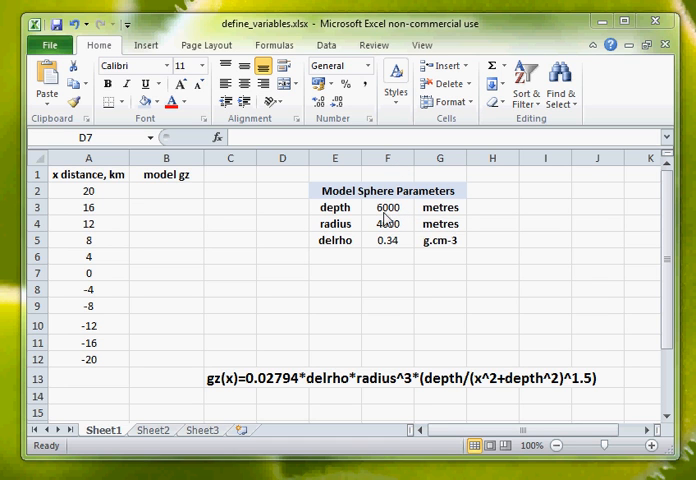
{"action": "mouse_move", "coordinate": [388, 228]}
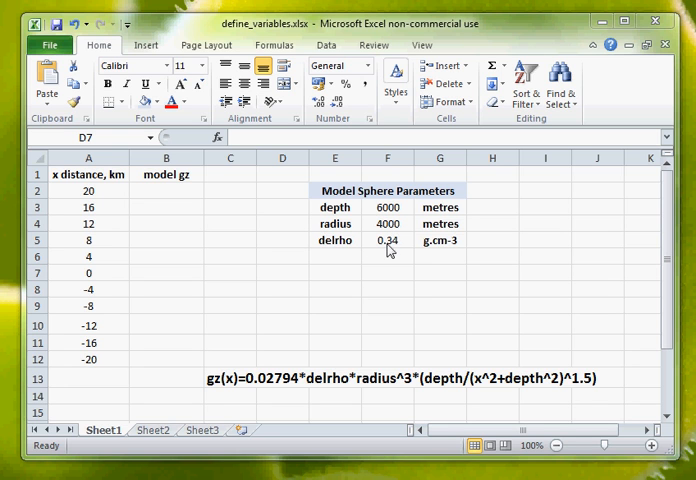
{"action": "mouse_move", "coordinate": [448, 262]}
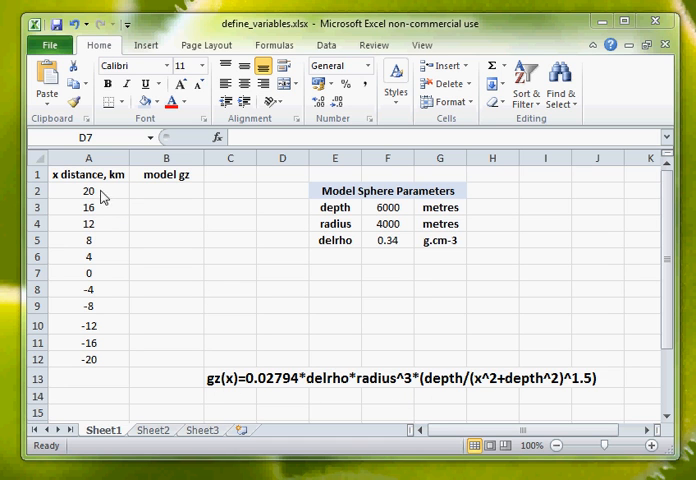
{"action": "mouse_move", "coordinate": [88, 365]}
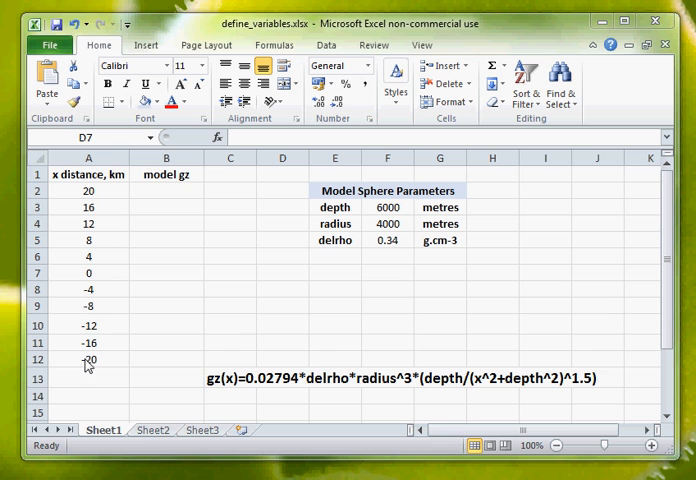
{"action": "mouse_move", "coordinate": [120, 182]}
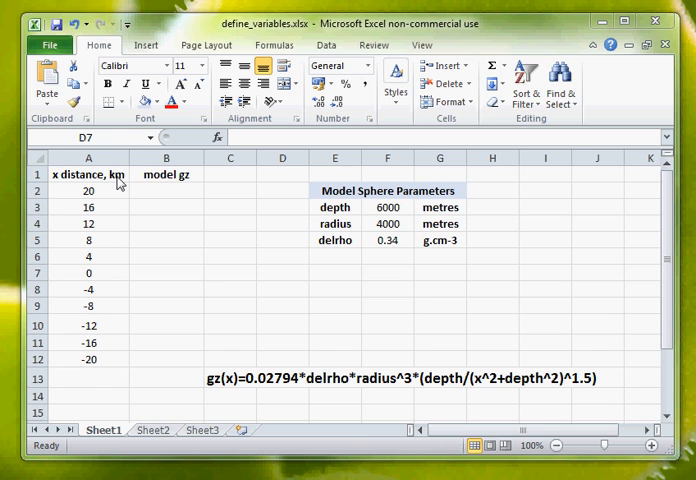
{"action": "mouse_move", "coordinate": [145, 198]}
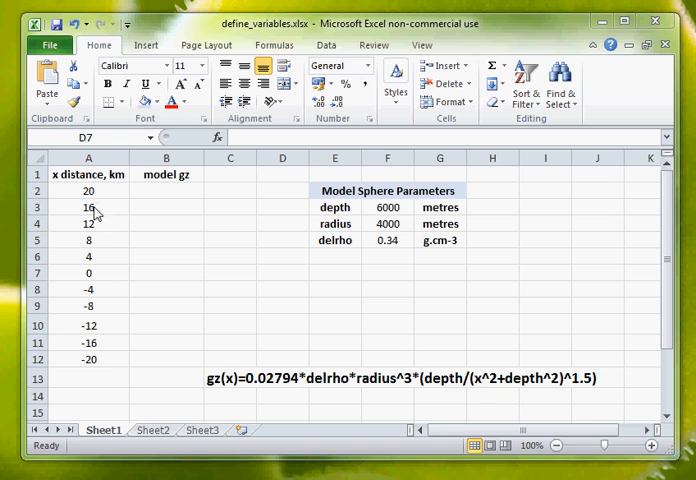
{"action": "mouse_move", "coordinate": [163, 197]}
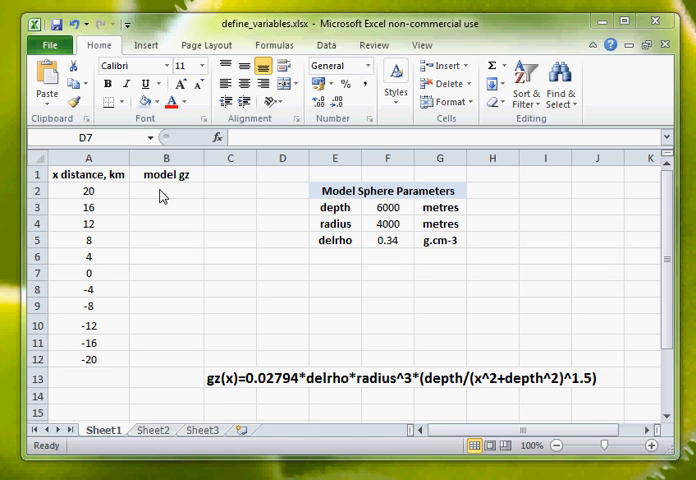
- Enter the sphere gz formula =0.02794*delrho*radius^3*(depth/((A2*1000)^2+depth^2)^1.5) in B2
{"action": "left_click", "coordinate": [165, 190]}
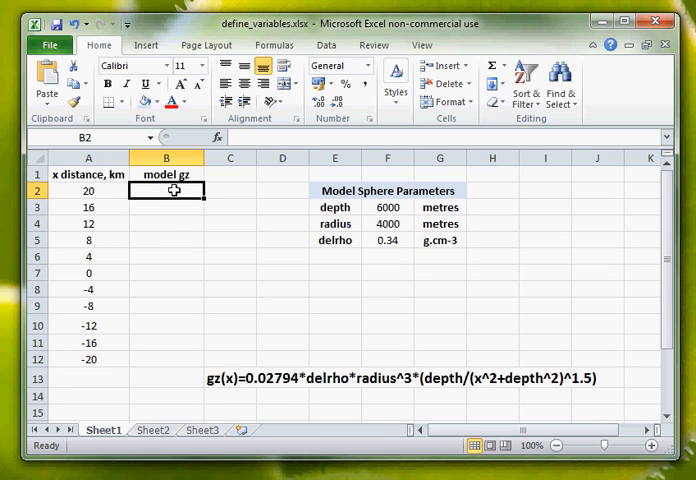
{"action": "mouse_move", "coordinate": [230, 302]}
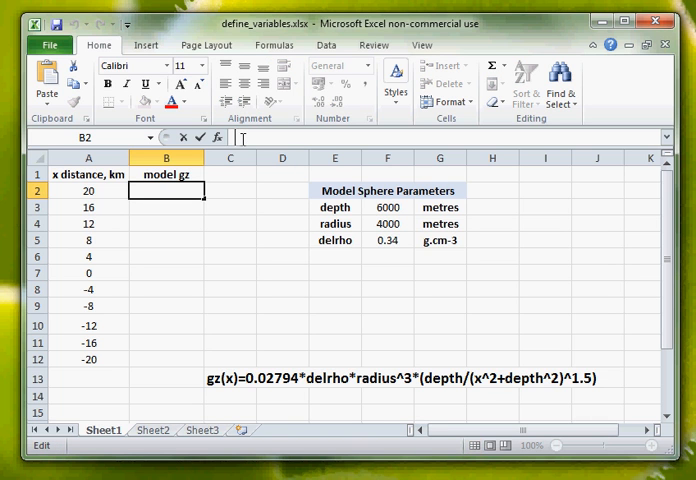
{"action": "type", "text": "="}
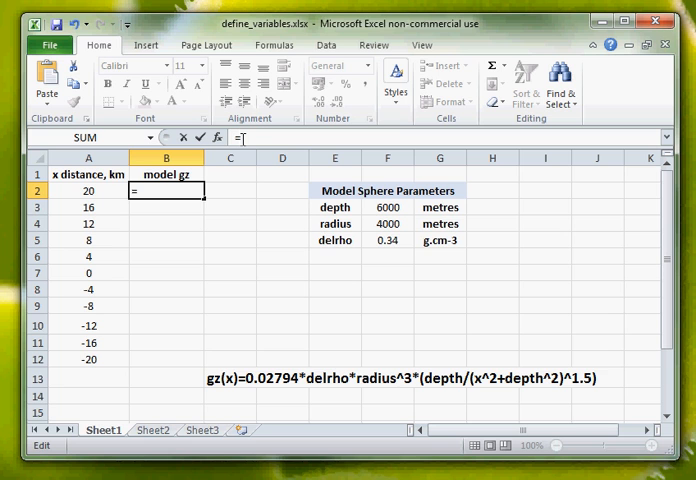
{"action": "type", "text": "0."}
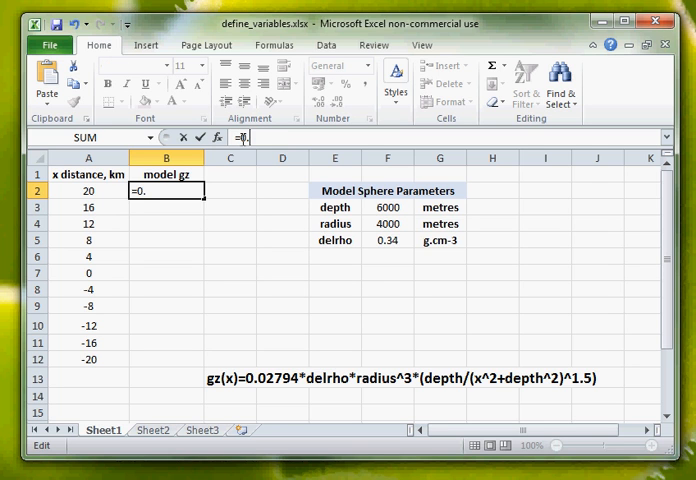
{"action": "type", "text": "027"}
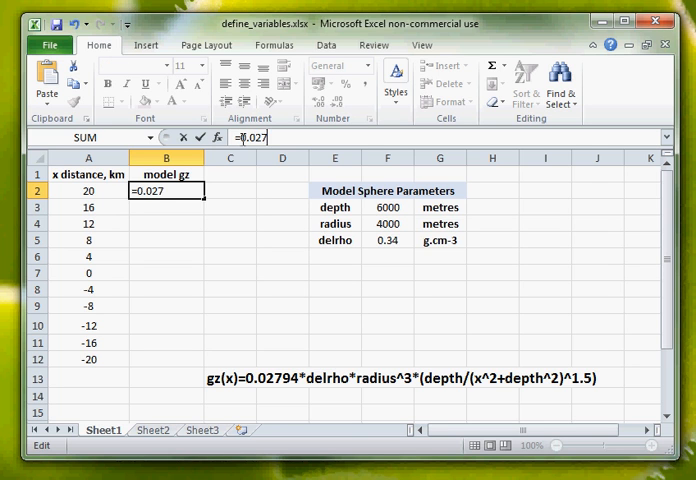
{"action": "type", "text": "94"}
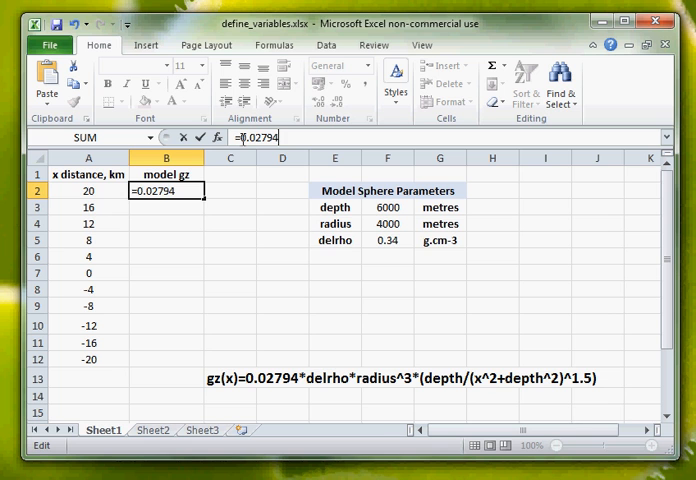
{"action": "type", "text": "*"}
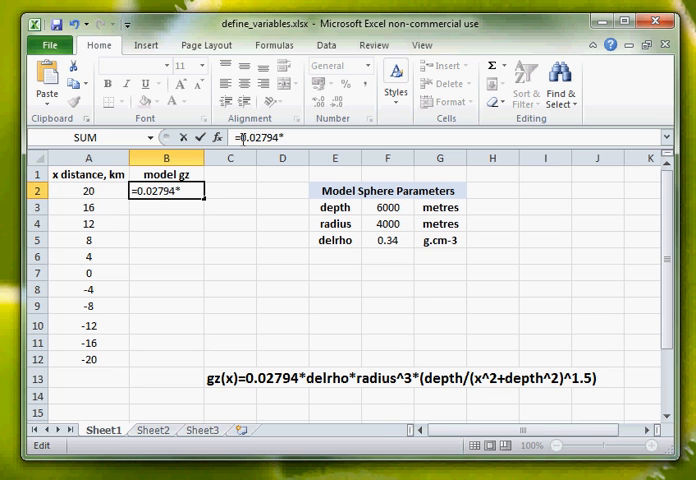
{"action": "type", "text": "delrho"}
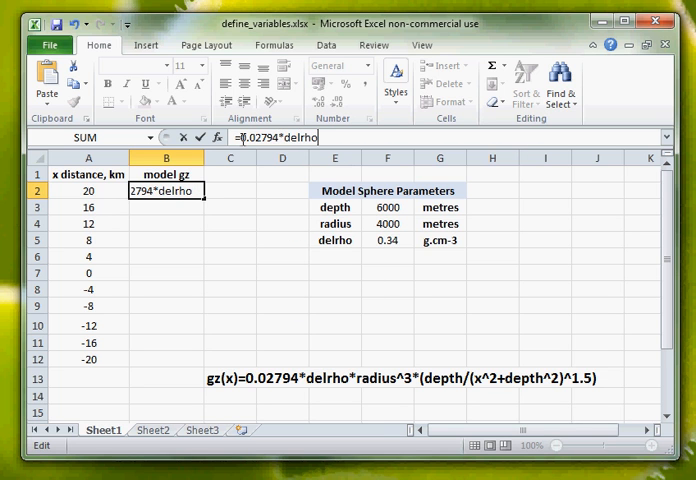
{"action": "type", "text": "*"}
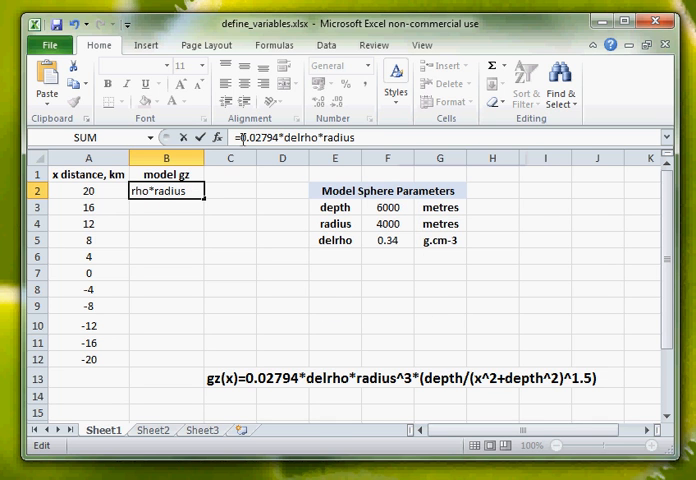
{"action": "type", "text": "^3"}
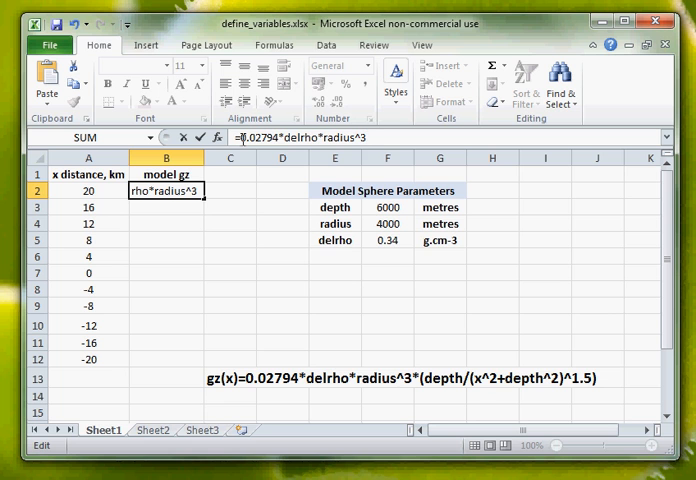
{"action": "type", "text": "*"}
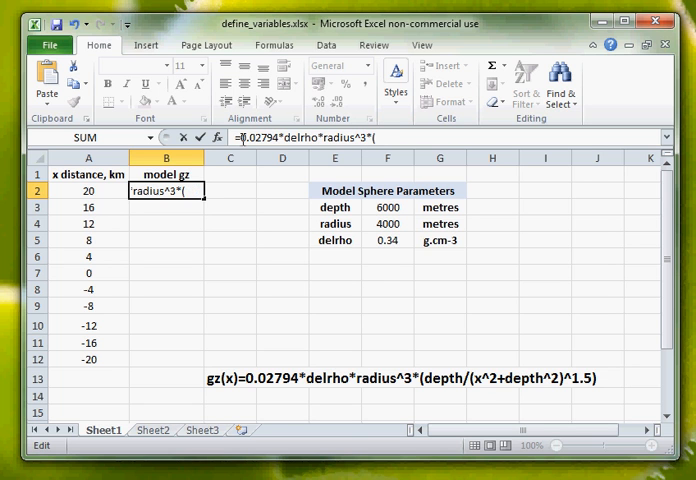
{"action": "type", "text": "depth/("}
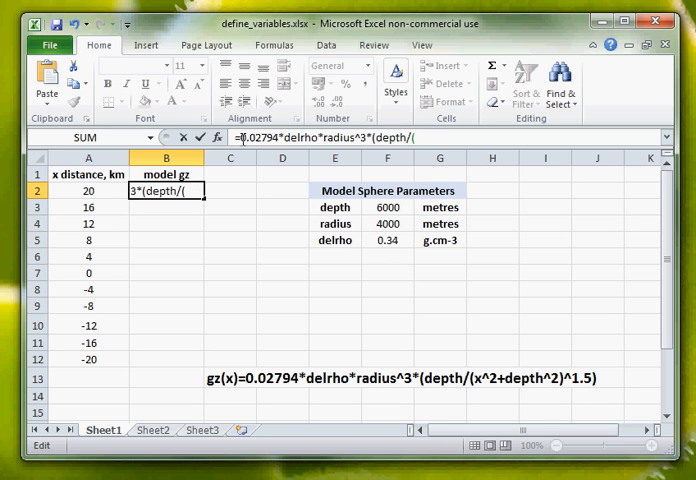
{"action": "mouse_move", "coordinate": [493, 273]}
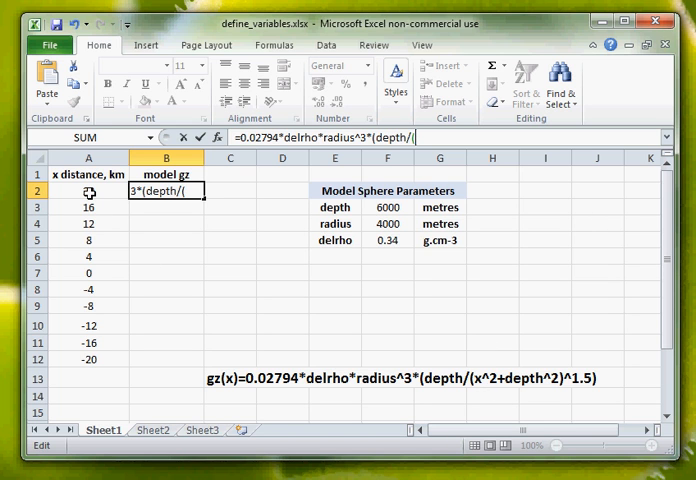
{"action": "type", "text": "20"}
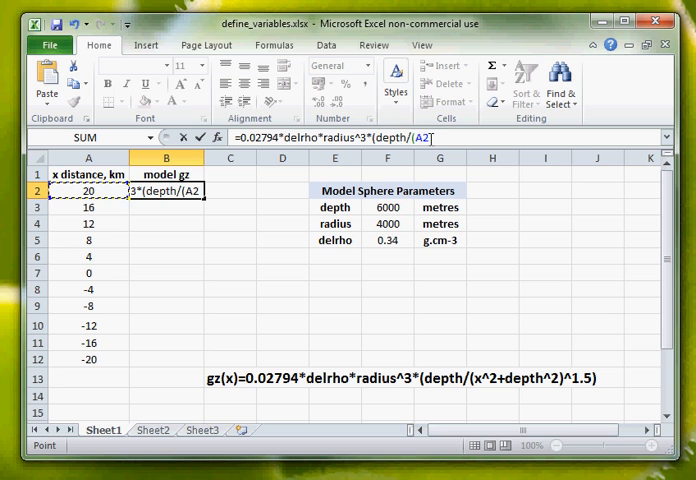
{"action": "type", "text": "*1"}
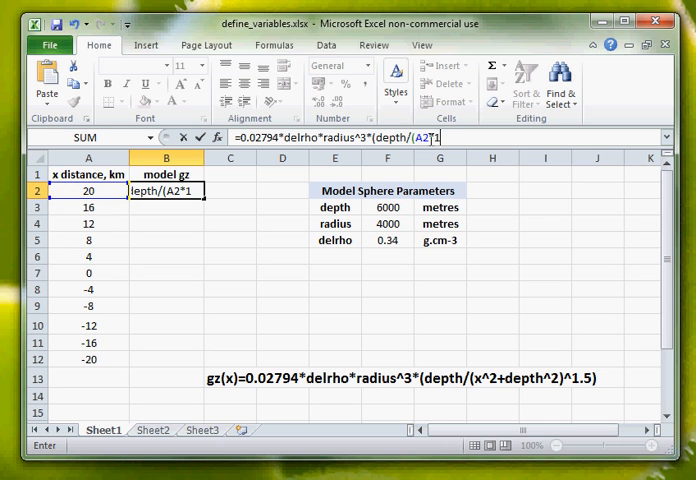
{"action": "type", "text": "000)"}
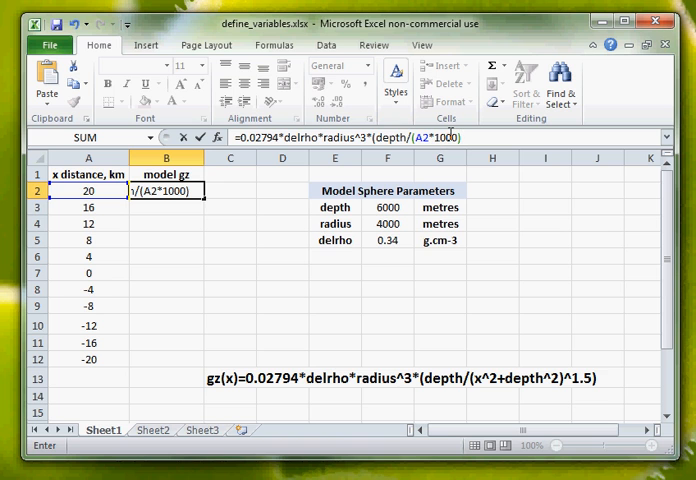
{"action": "type", "text": "^"}
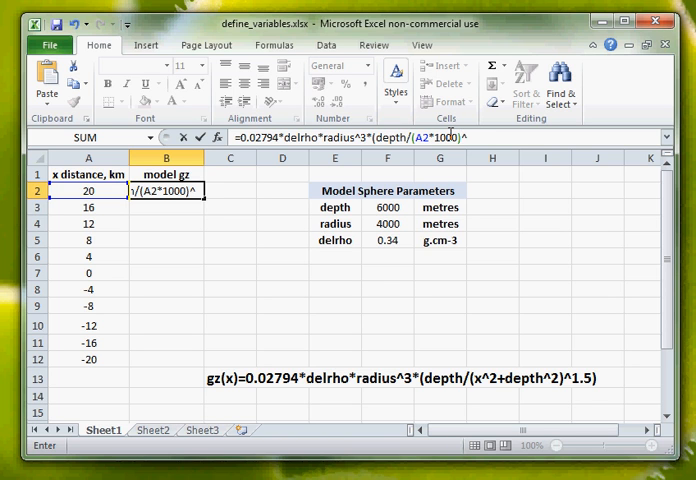
{"action": "type", "text": "2+"}
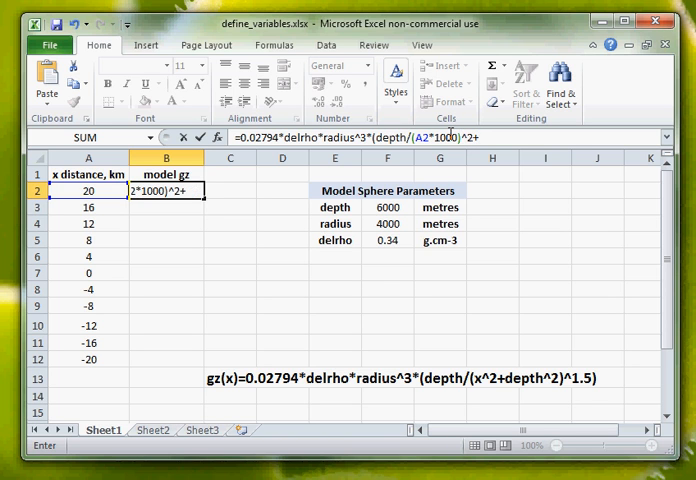
{"action": "type", "text": "depth^2)^"}
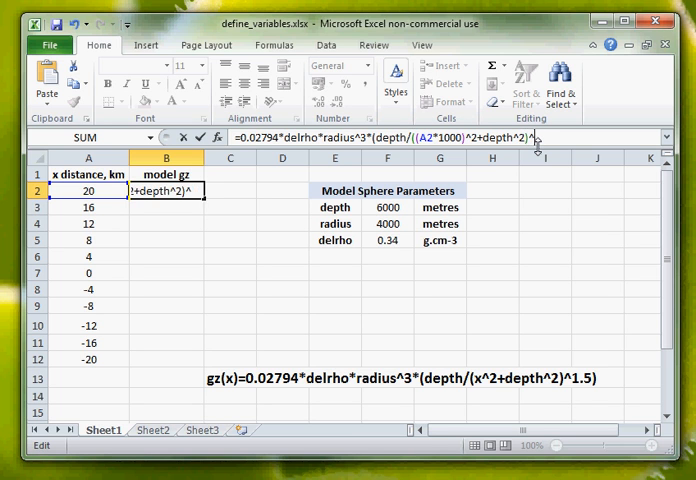
{"action": "type", "text": "1.5)"}
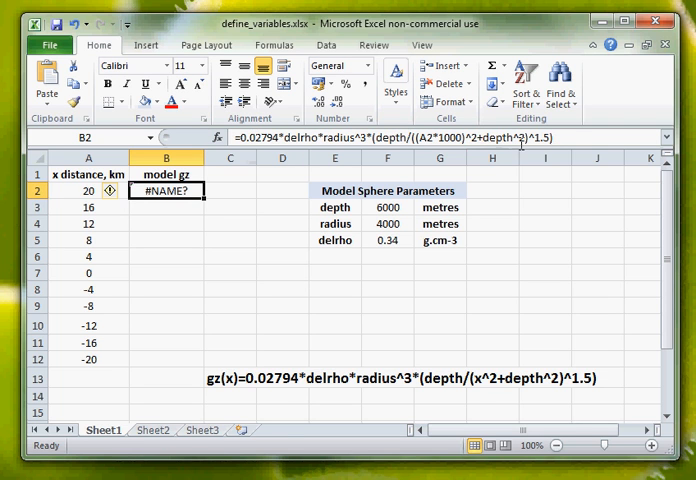
{"action": "mouse_move", "coordinate": [562, 137]}
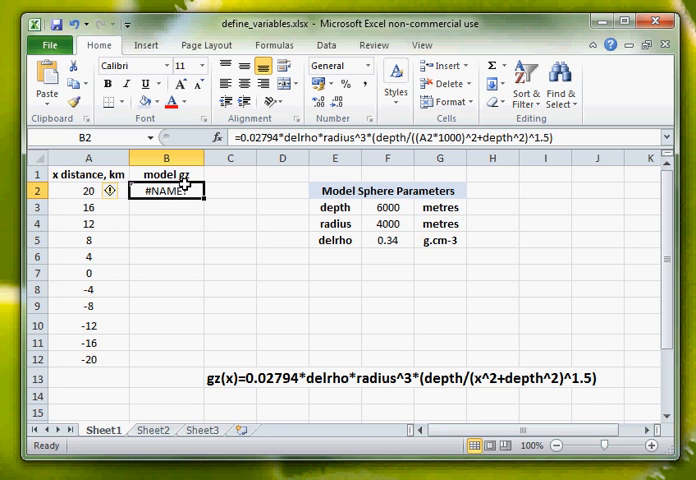
{"action": "mouse_move", "coordinate": [165, 190]}
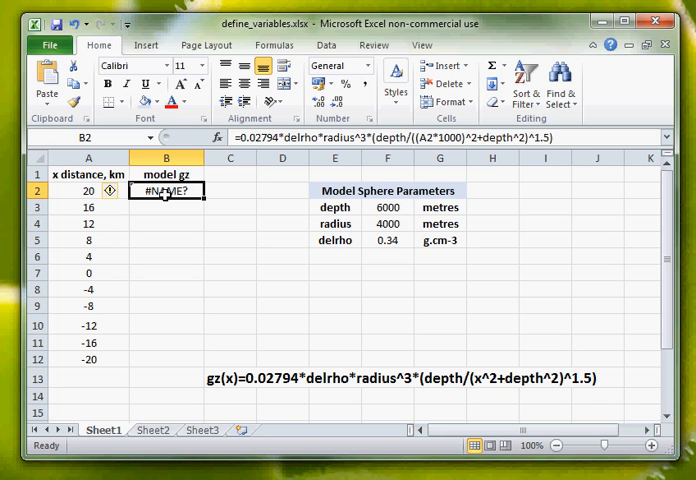
{"action": "double_click", "coordinate": [168, 190]}
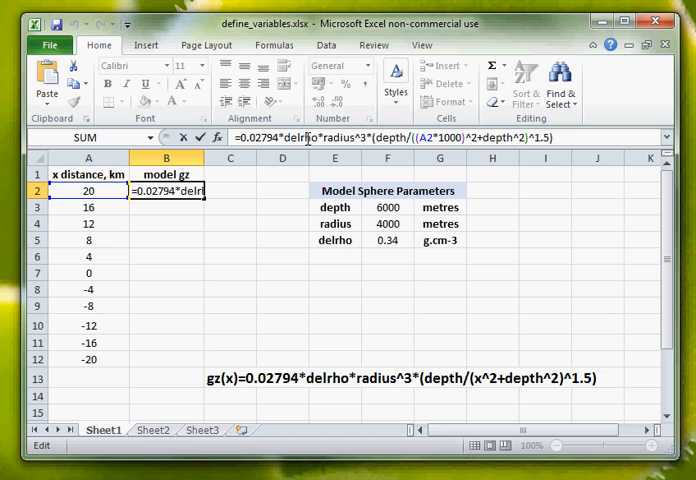
{"action": "mouse_move", "coordinate": [392, 243]}
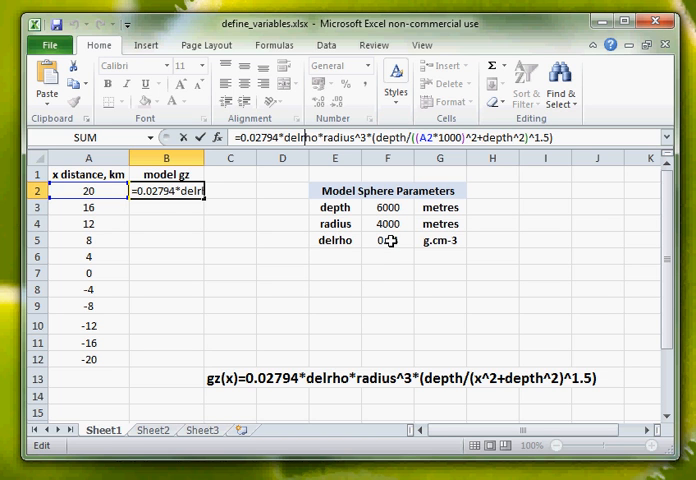
{"action": "key", "text": "Return"}
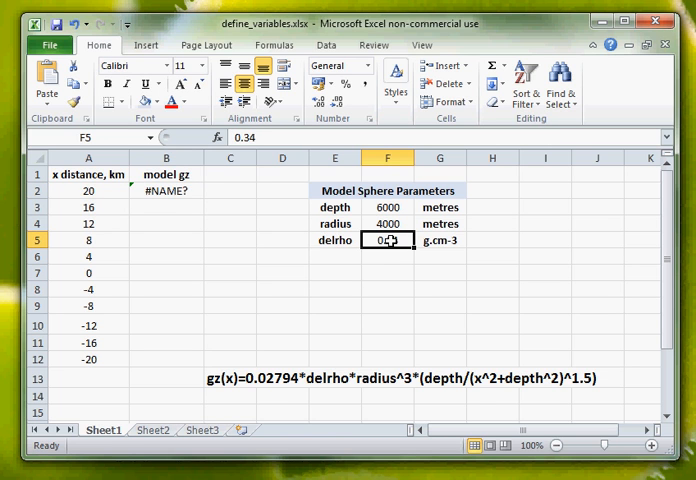
{"action": "right_click", "coordinate": [386, 240]}
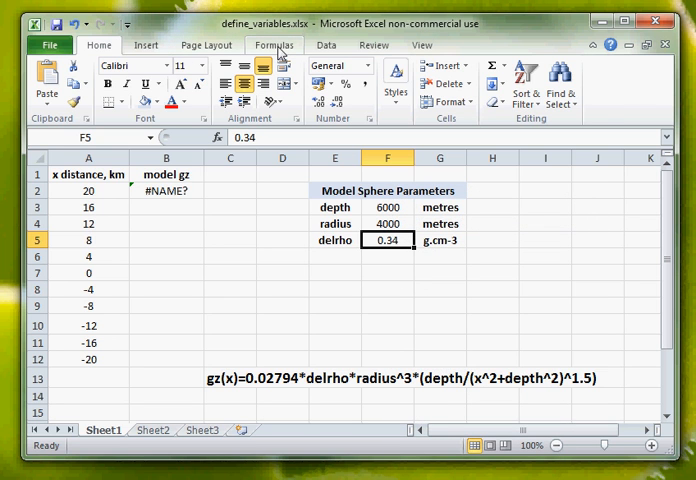
- Define the name delrho for parameter cell F5
{"action": "left_click", "coordinate": [273, 45]}
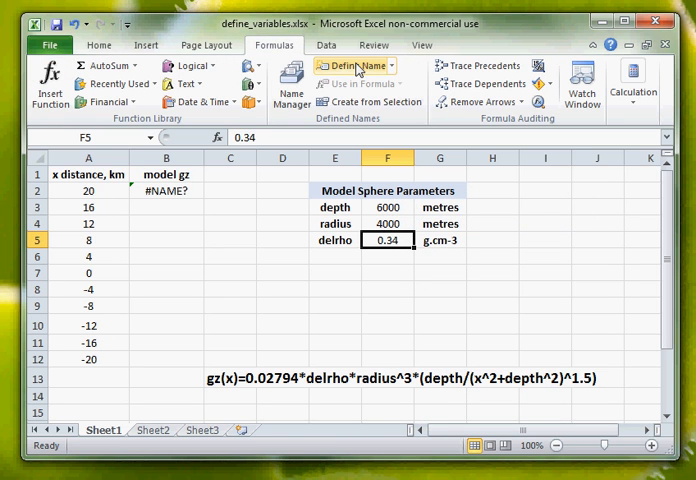
{"action": "left_click", "coordinate": [351, 65]}
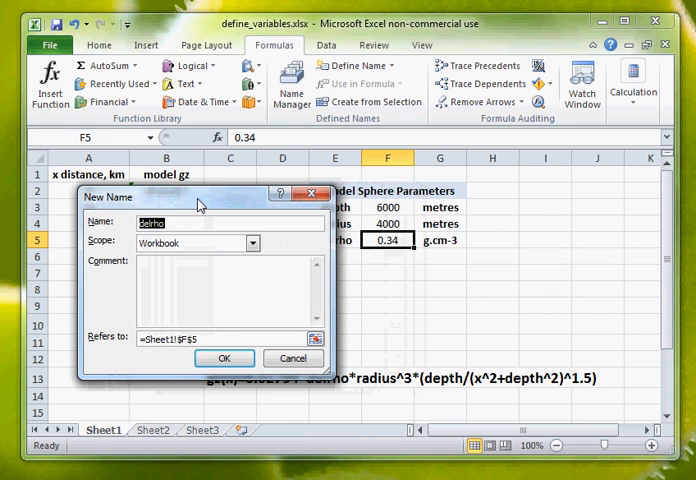
{"action": "mouse_move", "coordinate": [265, 215]}
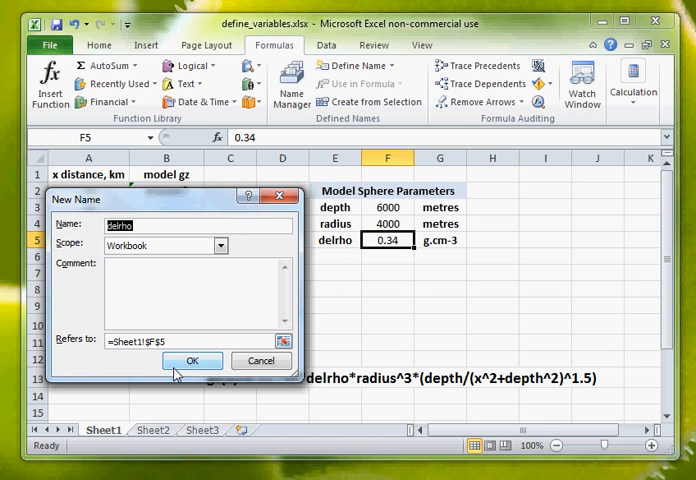
{"action": "left_click", "coordinate": [193, 360]}
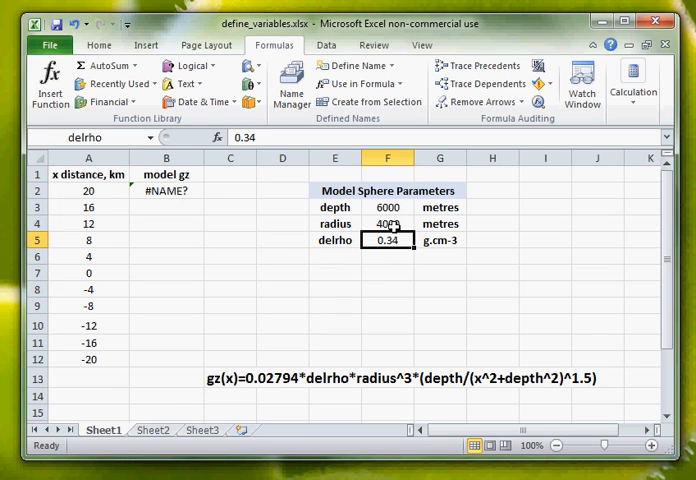
- Define the name radius for cell F4 and start naming depth cell F3
{"action": "left_click", "coordinate": [387, 223]}
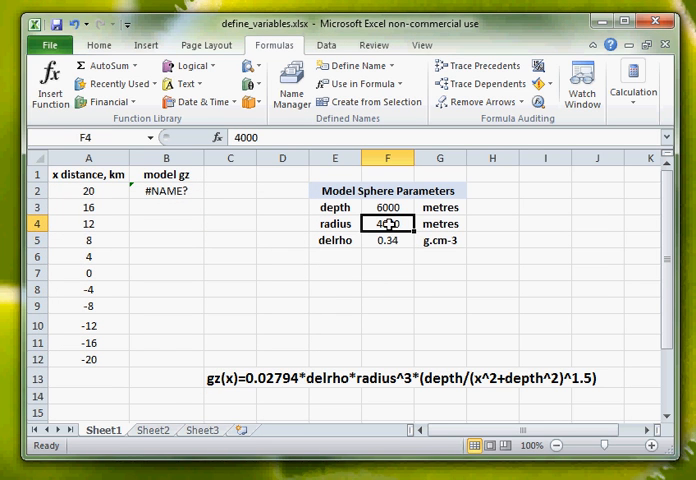
{"action": "left_click", "coordinate": [351, 65]}
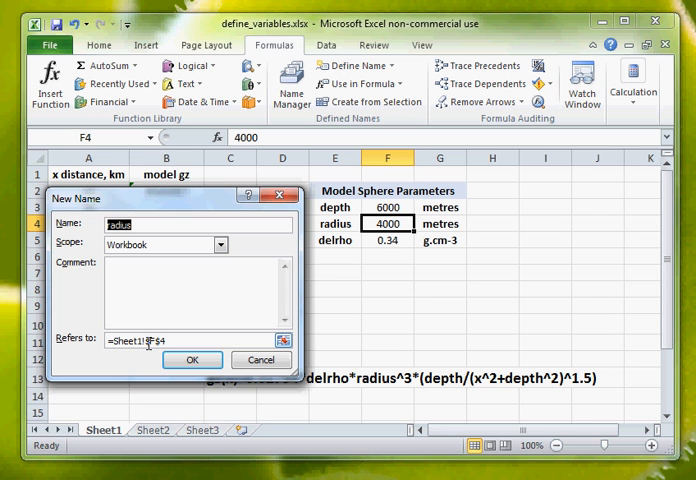
{"action": "left_click", "coordinate": [192, 360]}
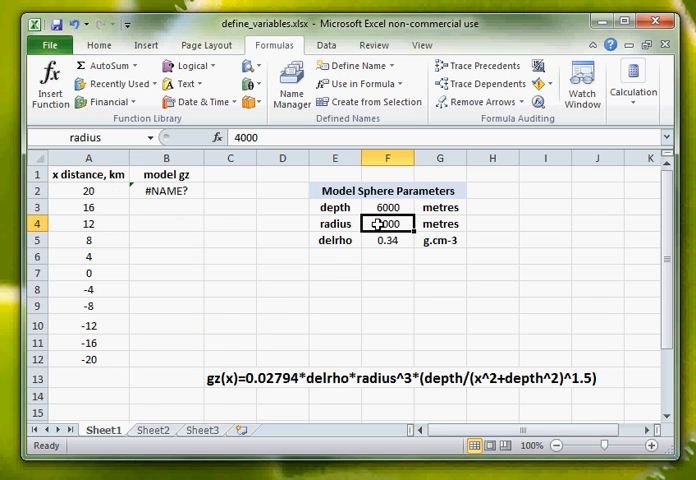
{"action": "left_click", "coordinate": [388, 207]}
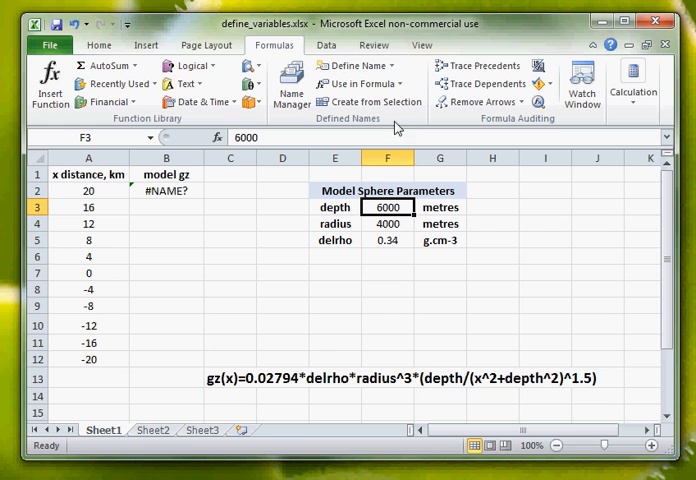
{"action": "left_click", "coordinate": [356, 65]}
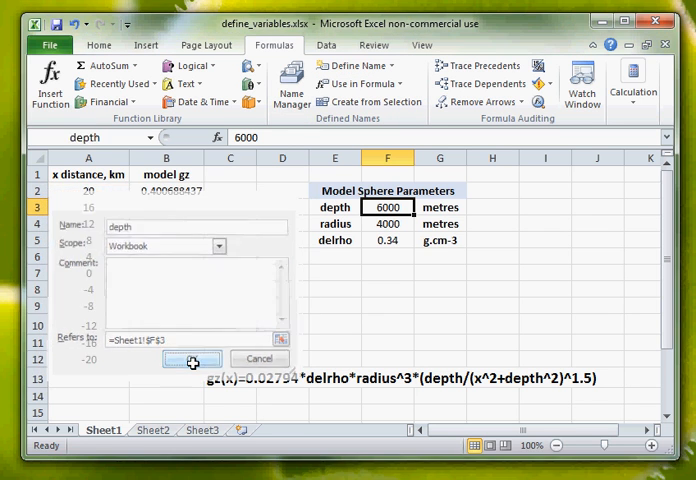
- Confirm the name depth for F3, then select B2 to check its formula
{"action": "left_click", "coordinate": [190, 358]}
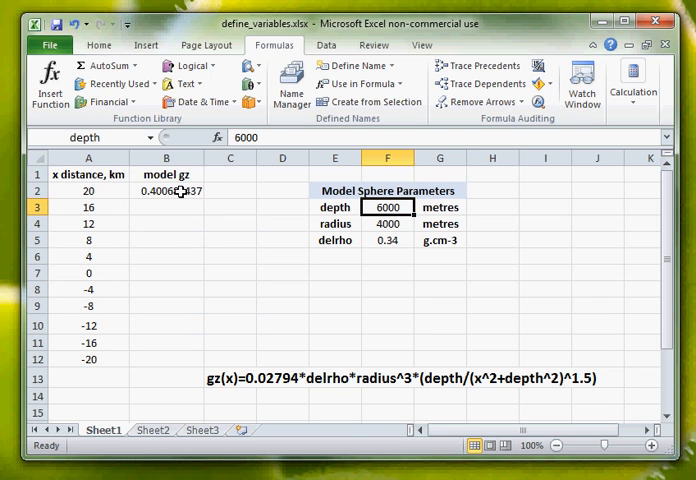
{"action": "left_click", "coordinate": [165, 190]}
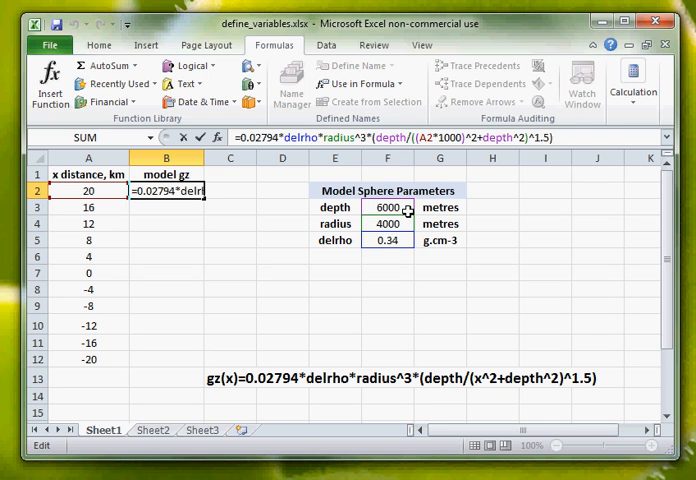
{"action": "mouse_move", "coordinate": [168, 222]}
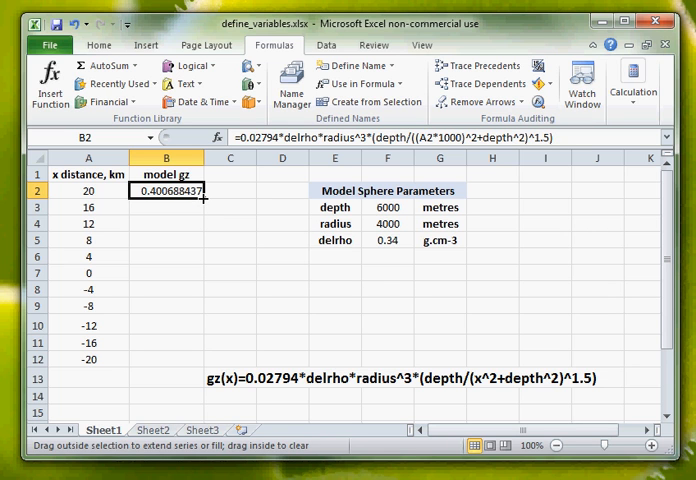
- Fill the B2 gz formula down through B12 and clear the selection
{"action": "left_click_drag", "start_coordinate": [166, 191], "coordinate": [166, 315]}
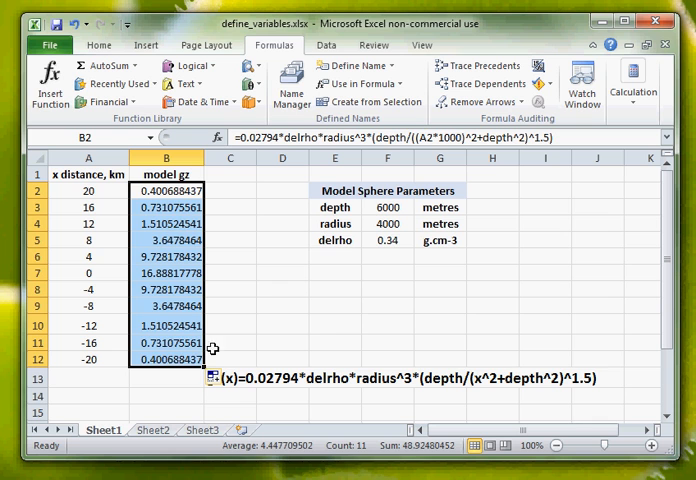
{"action": "left_click", "coordinate": [282, 288]}
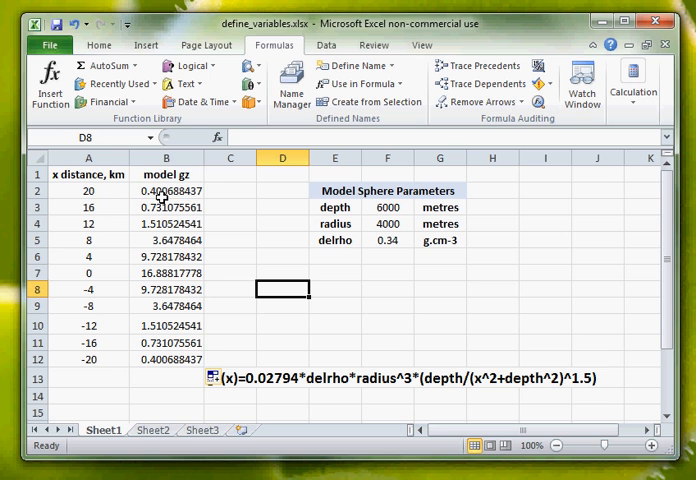
{"action": "mouse_move", "coordinate": [245, 138]}
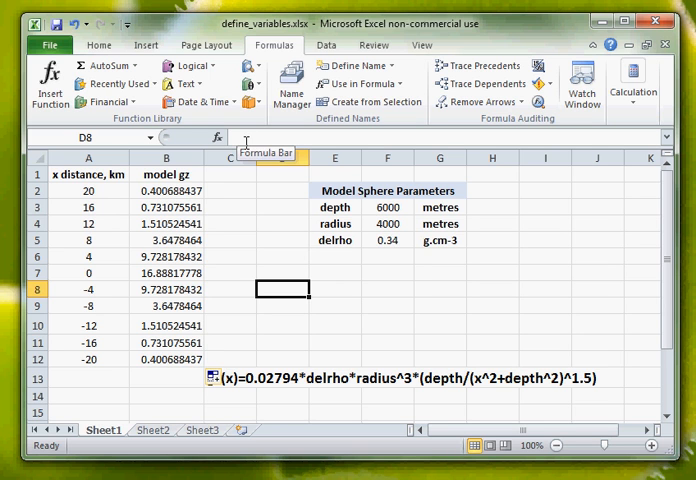